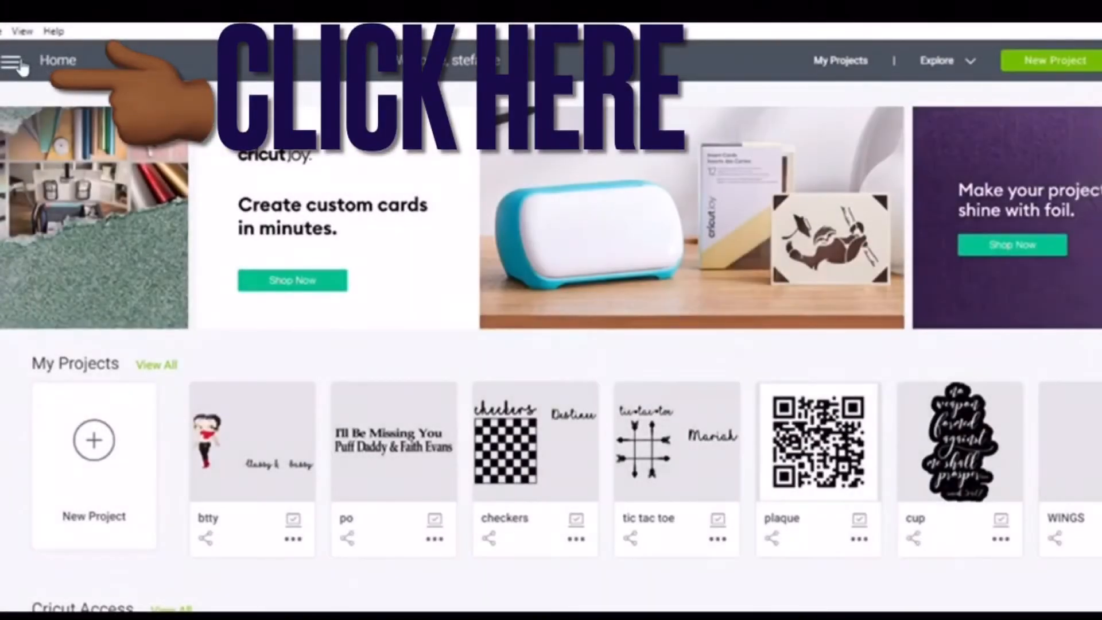
Step: Open Machine Calibration from the side menu
left_click(14, 60)
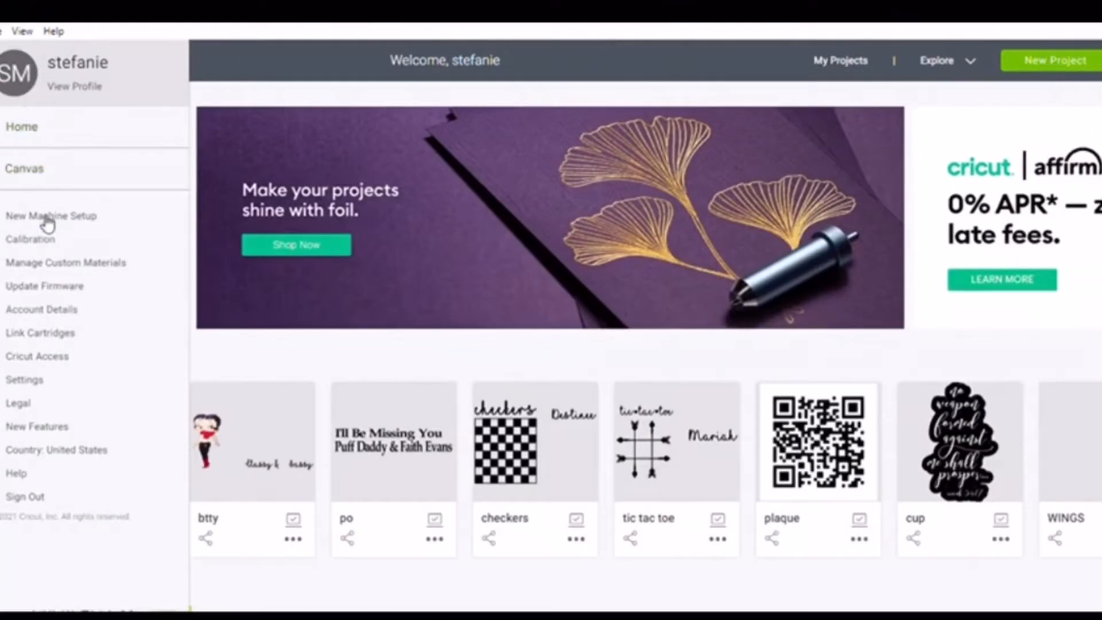
left_click(31, 239)
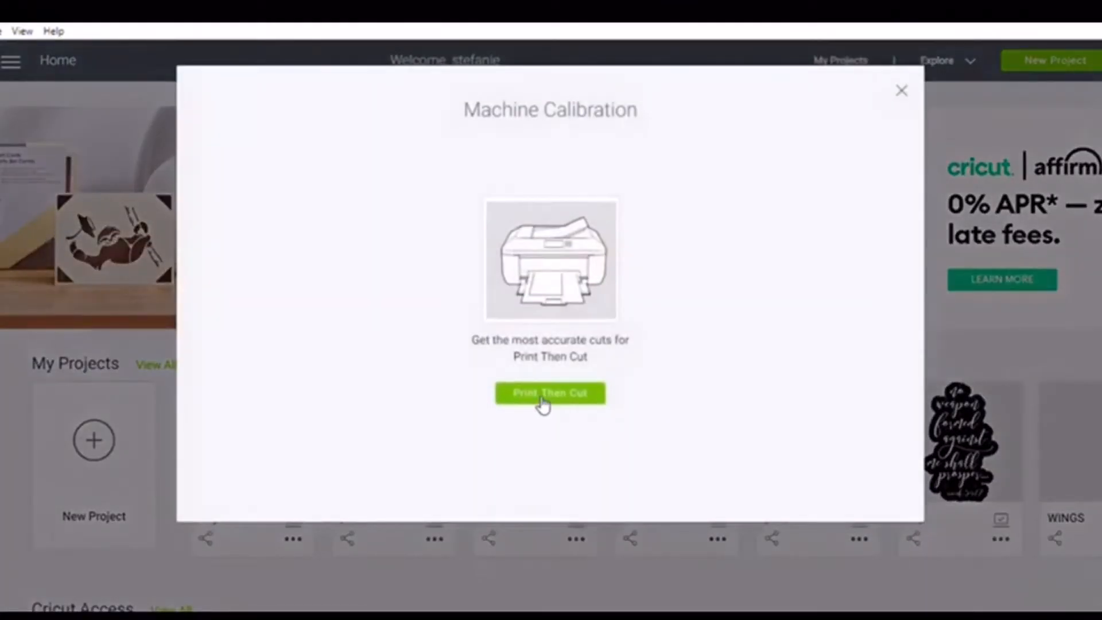
Step: Print the Print Then Cut calibration sheet on the Canon TS3100 and continue to cutting
left_click(550, 393)
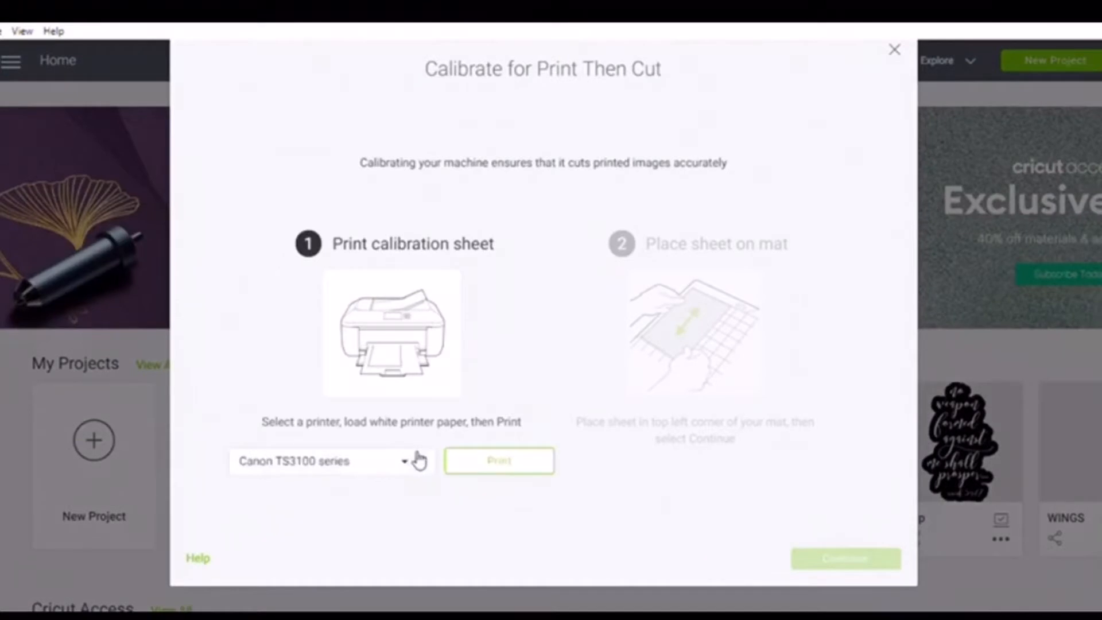
mouse_move(478, 471)
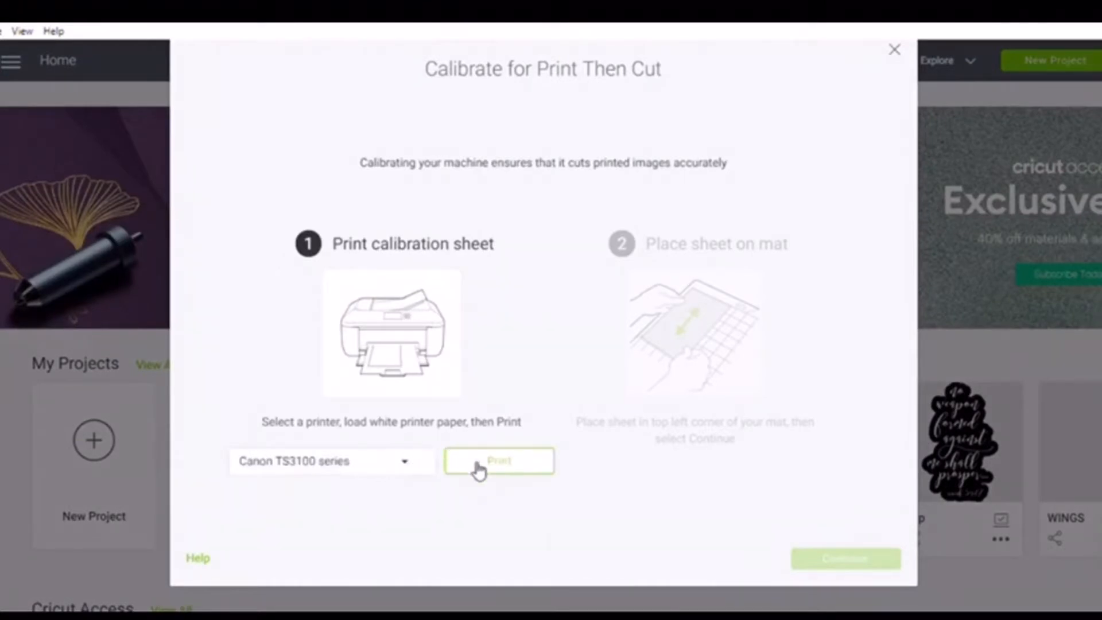
left_click(499, 461)
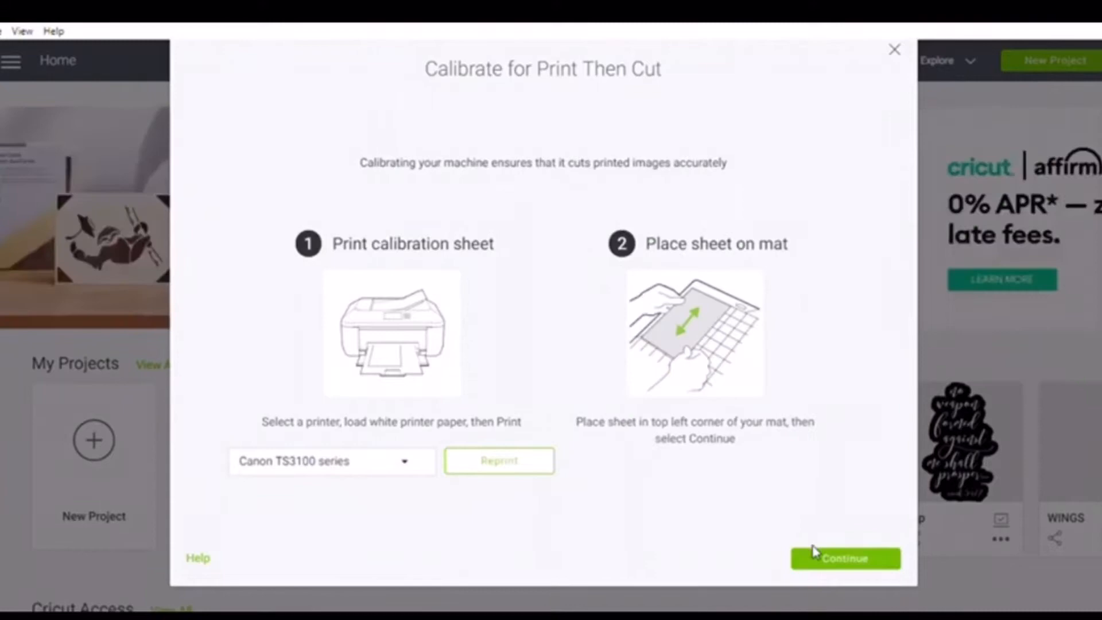
left_click(845, 558)
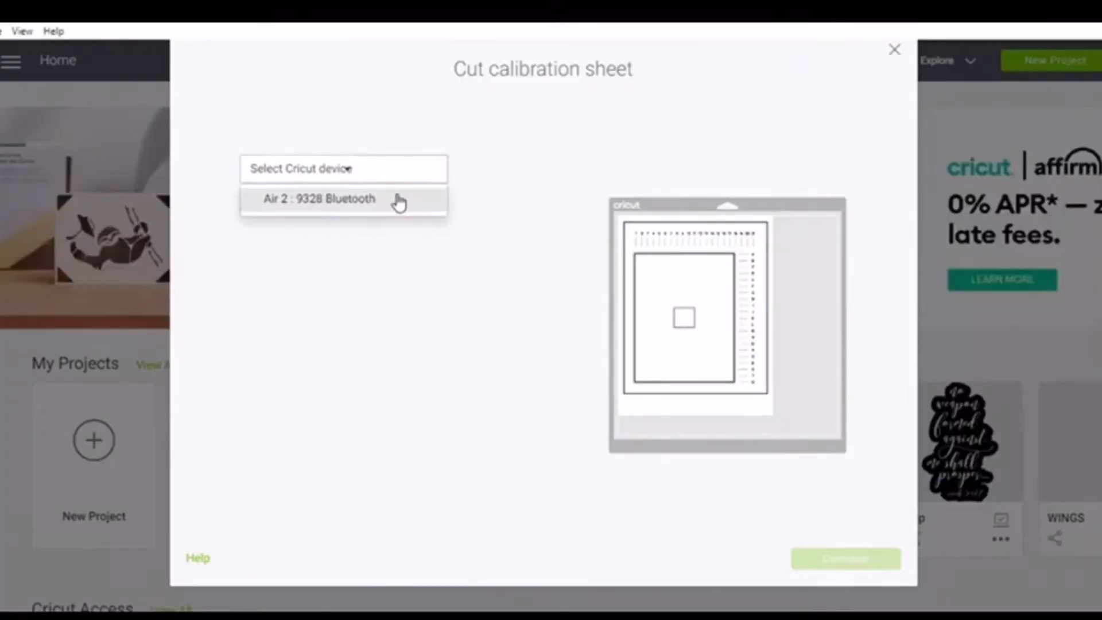
left_click(319, 198)
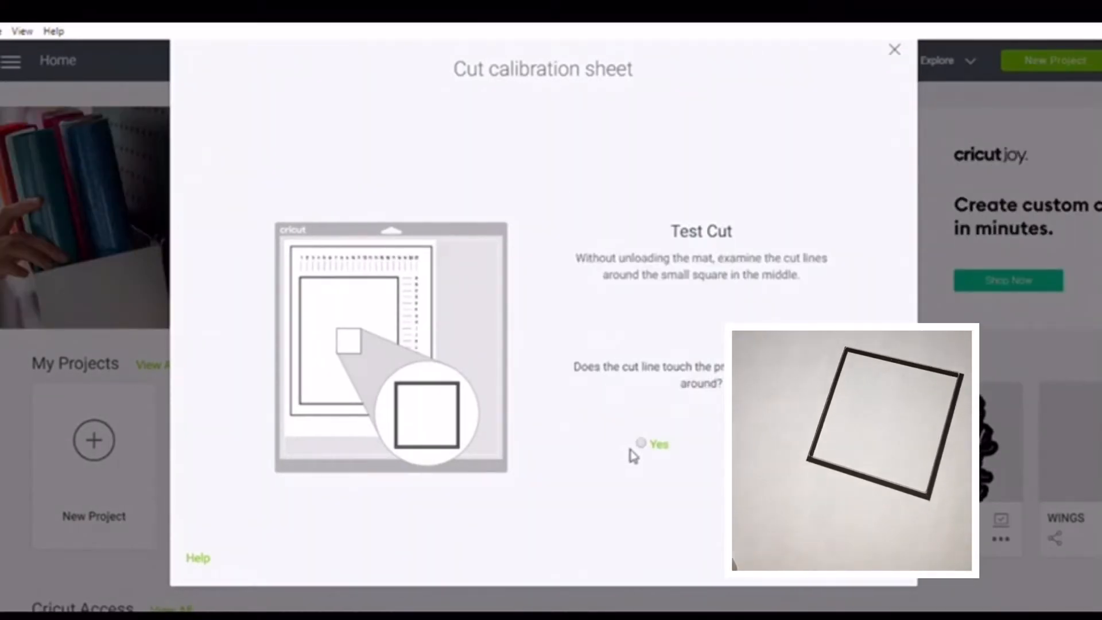
mouse_move(612, 187)
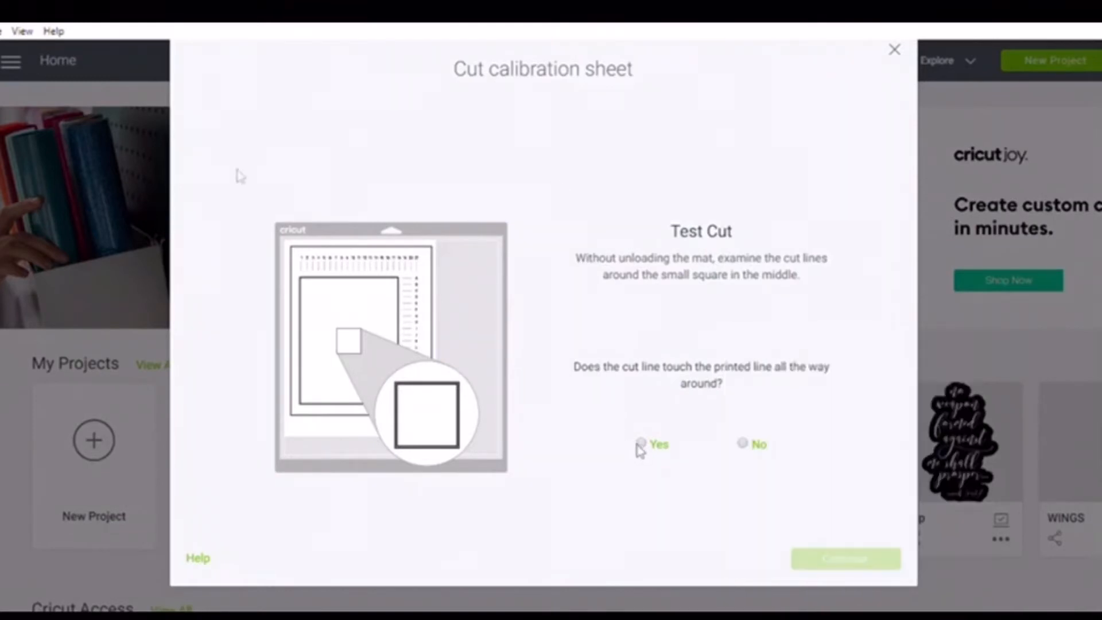
mouse_move(630, 456)
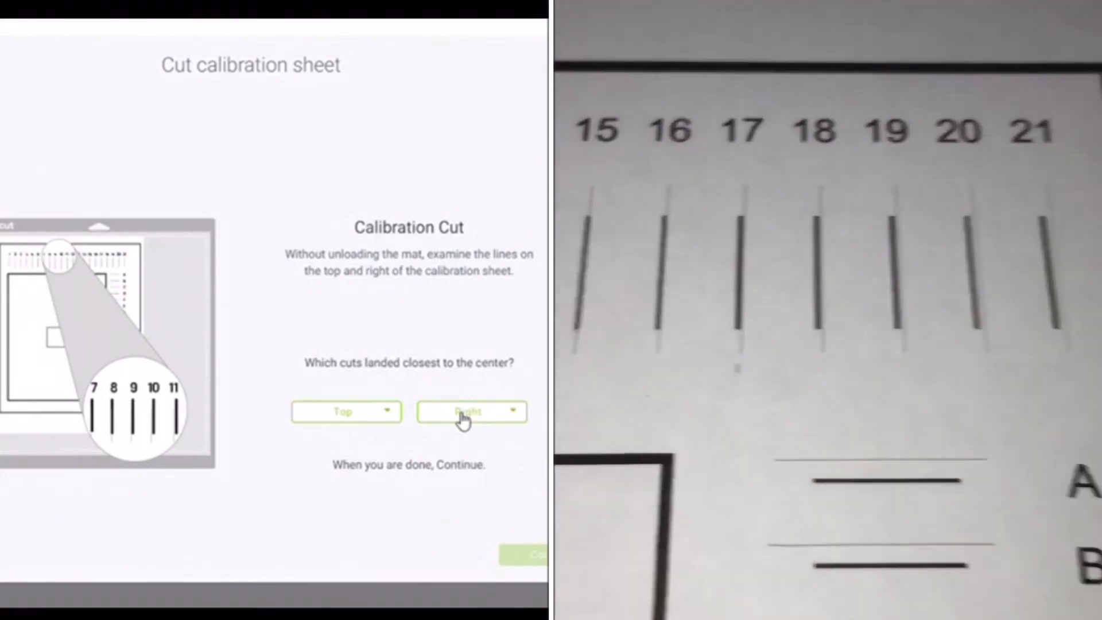
Step: Open the Top calibration line dropdown and scroll to values 15 through 21
left_click(745, 412)
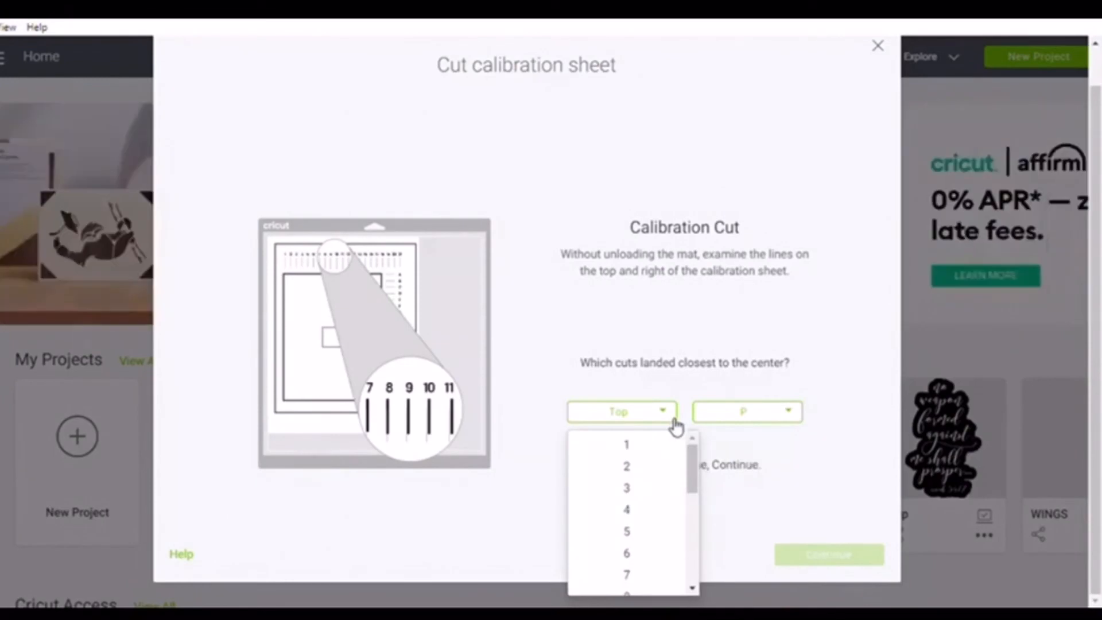
scroll("down", 3)
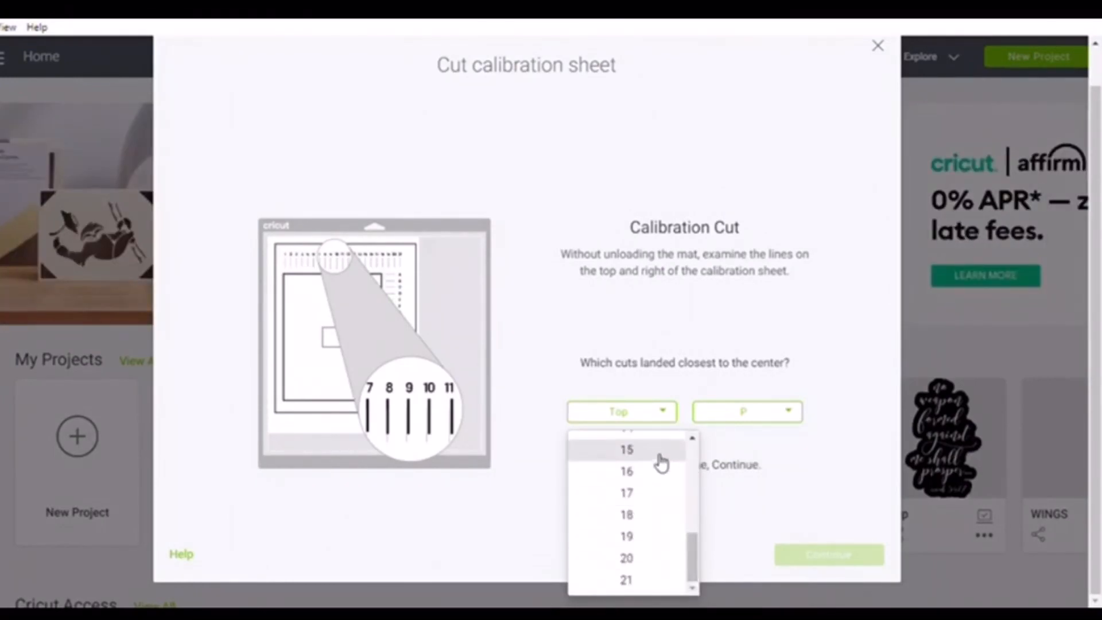